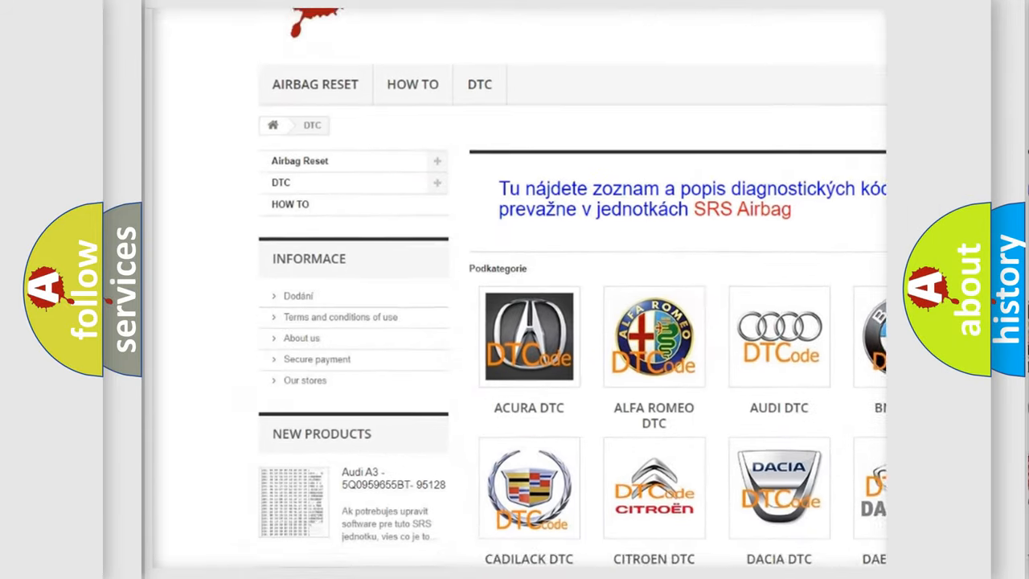
scroll(down, 3)
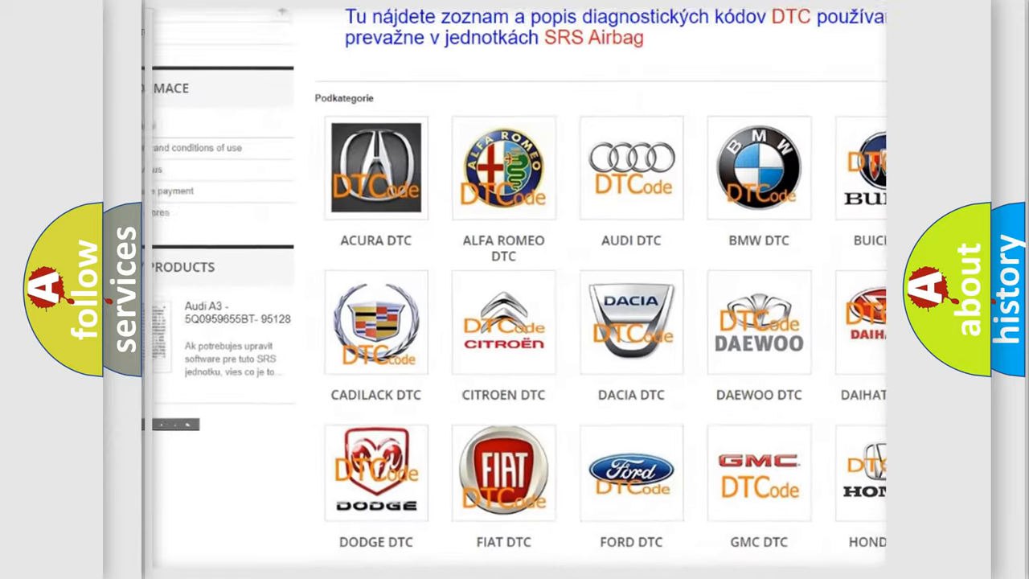